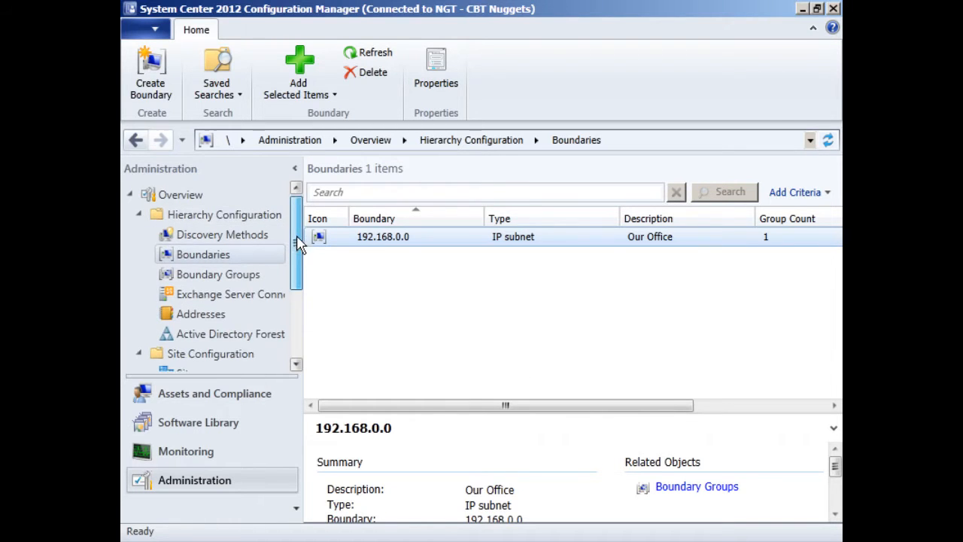
Show the Discovery Methods list under Hierarchy Configuration in the Administration workspace.
scroll(down, 3)
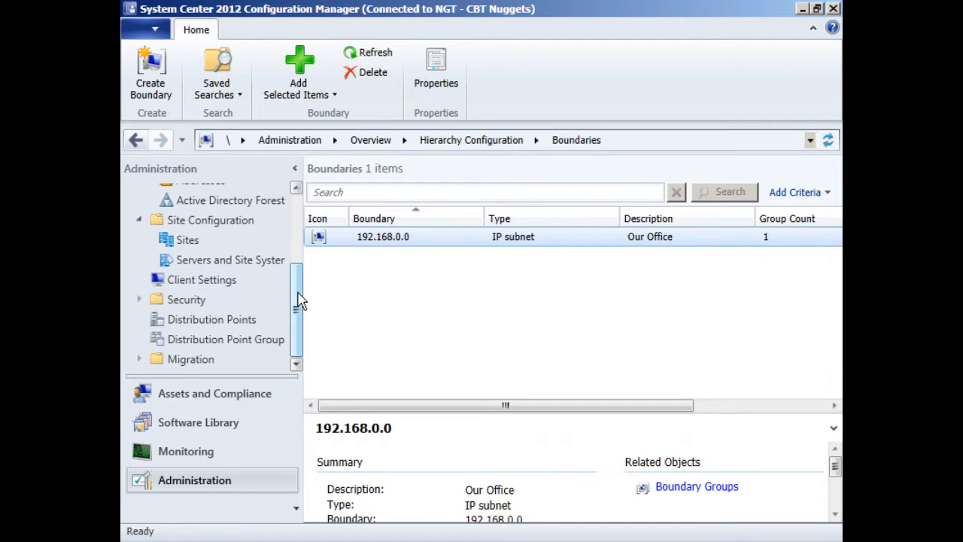
click(222, 236)
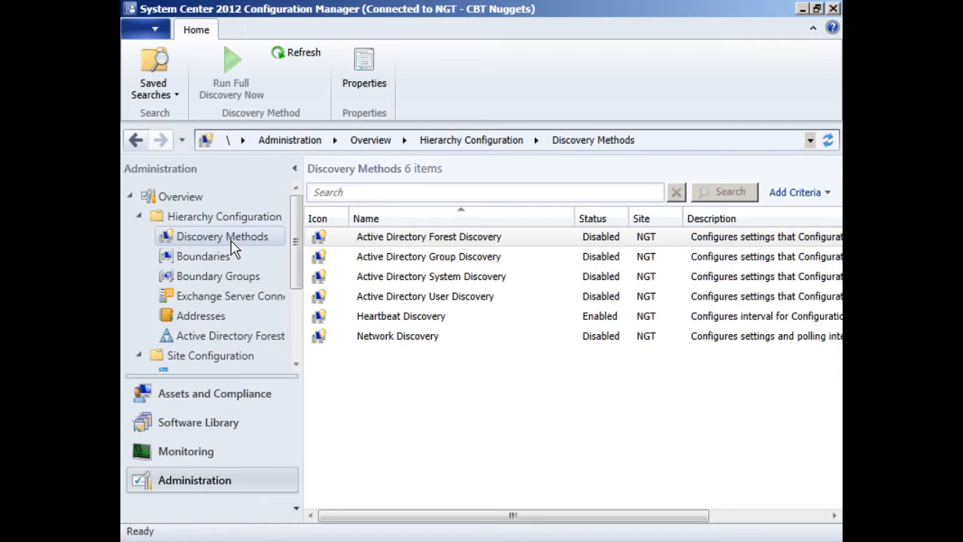
Enable Active Directory Forest Discovery with its weekly schedule and confirm the full-discovery prompt.
click(429, 236)
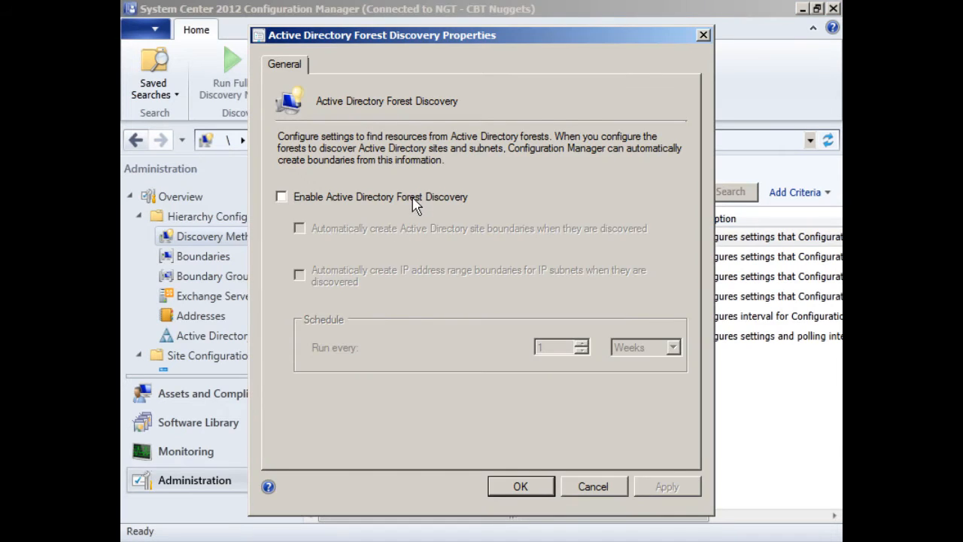
click(282, 196)
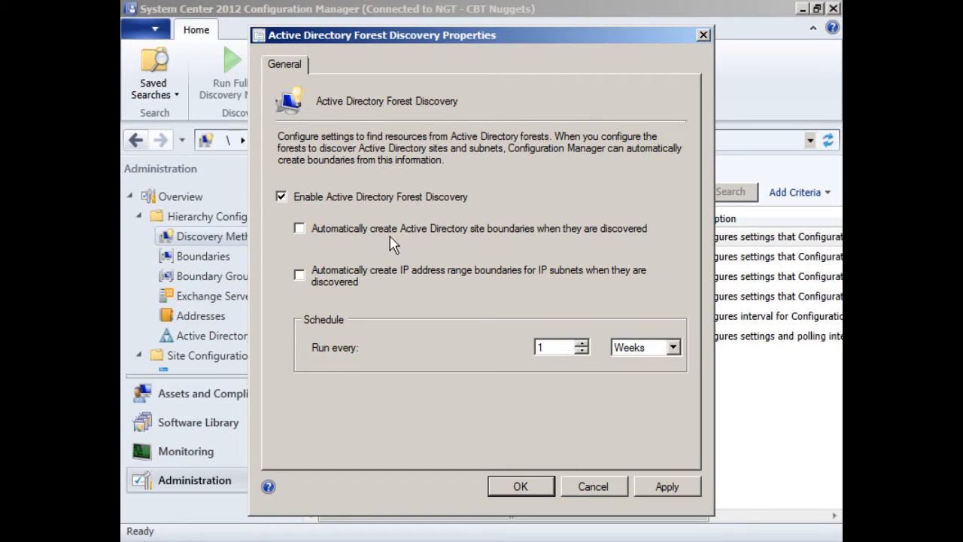
mouse_move(450, 299)
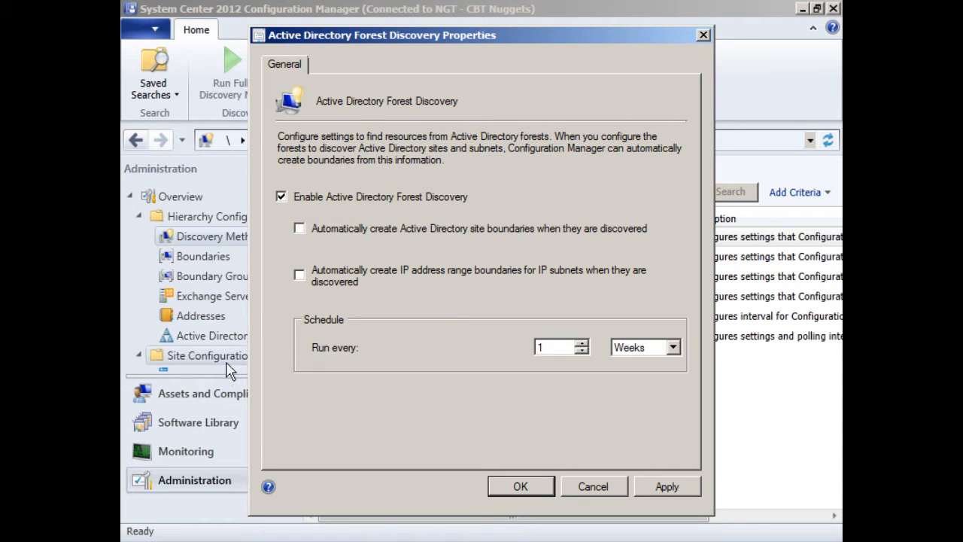
mouse_move(607, 420)
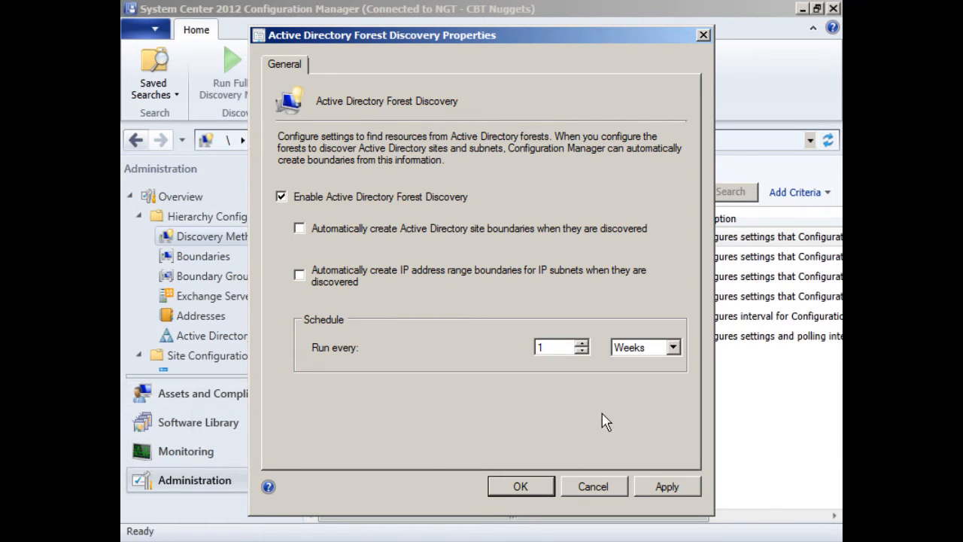
click(520, 486)
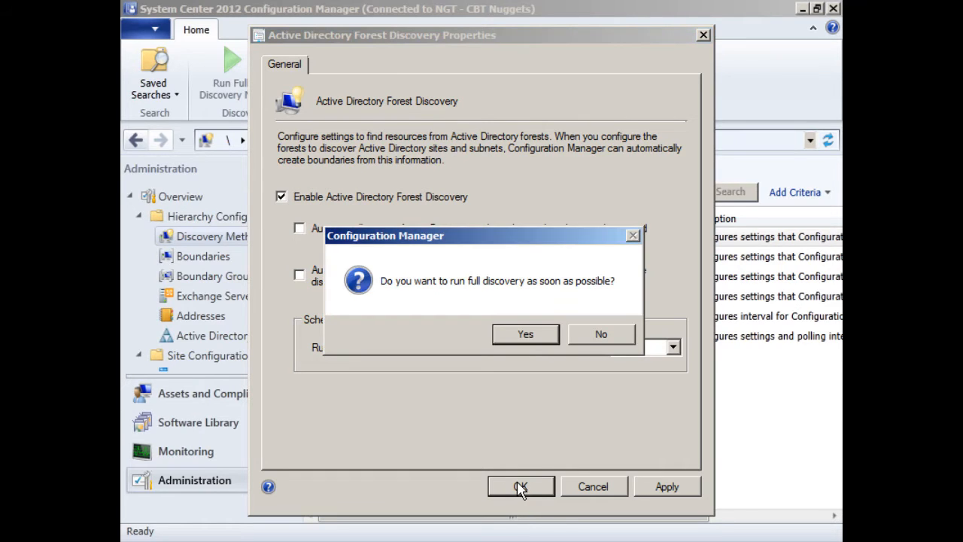
click(526, 334)
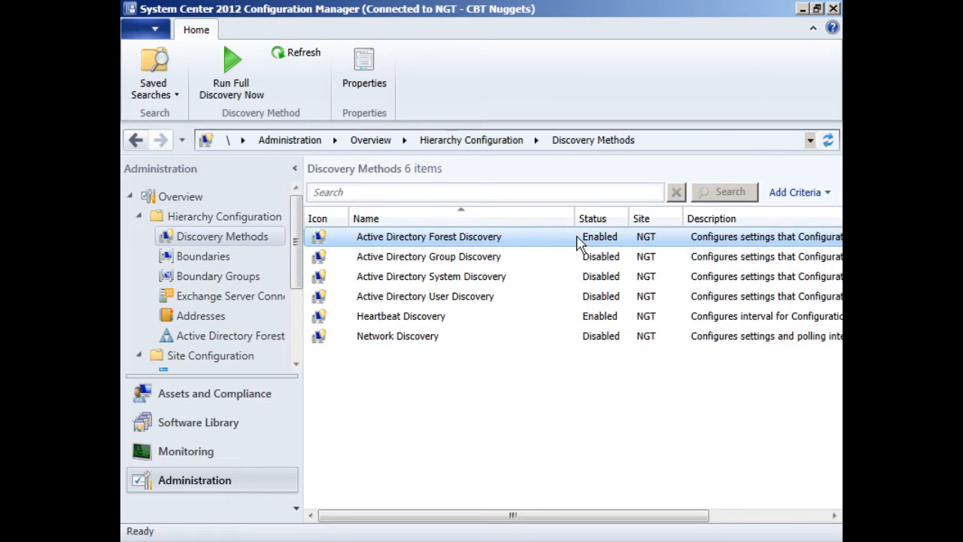
click(429, 256)
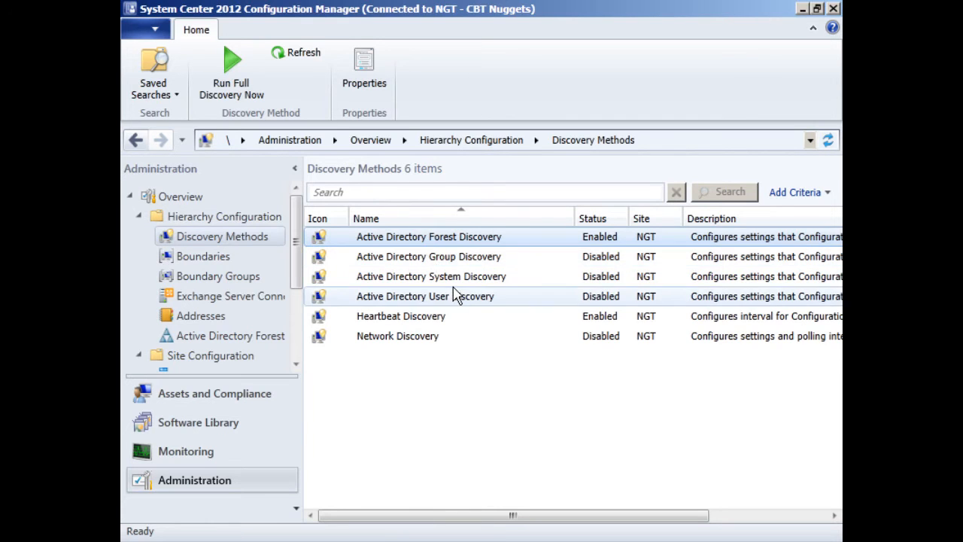
Enable Active Directory System Discovery and add the 'company' domain container to its search list.
double_click(431, 276)
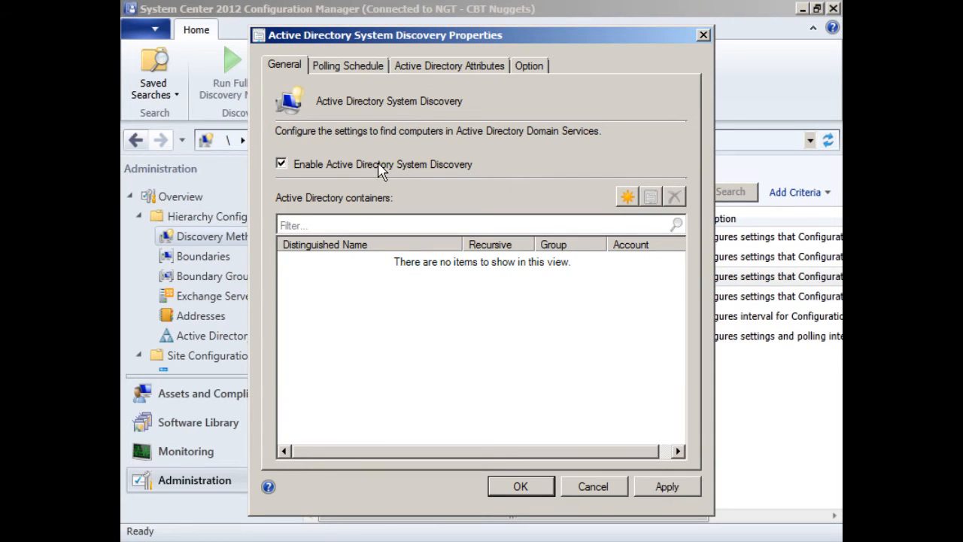
click(627, 196)
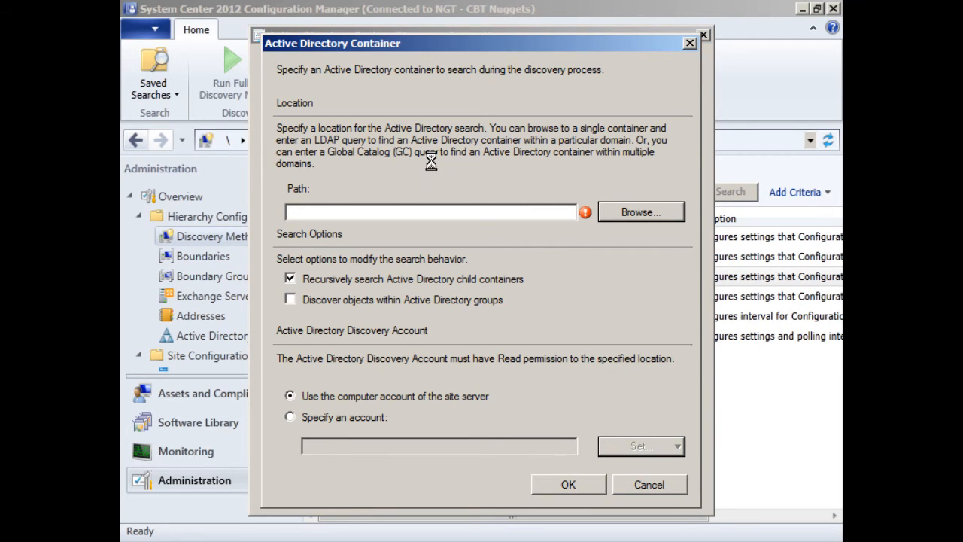
click(640, 212)
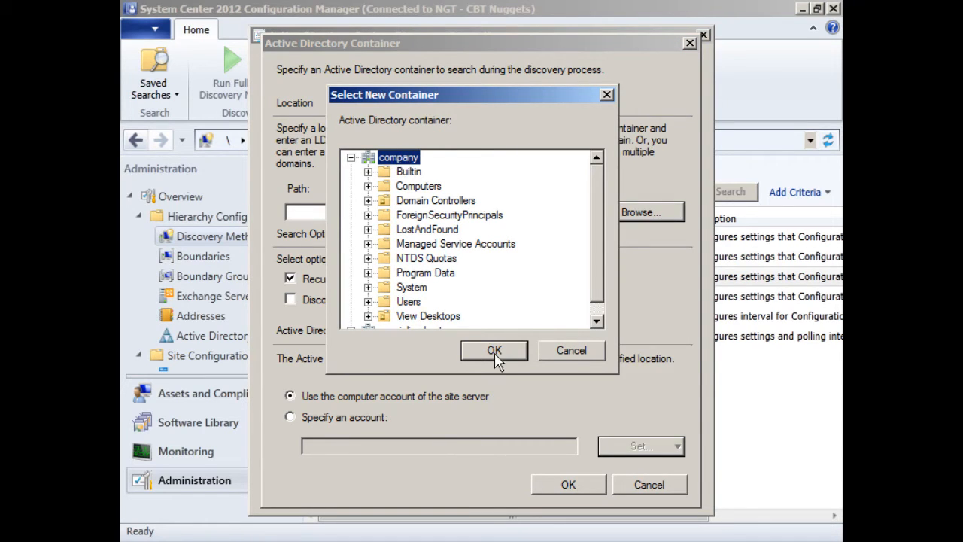
click(494, 350)
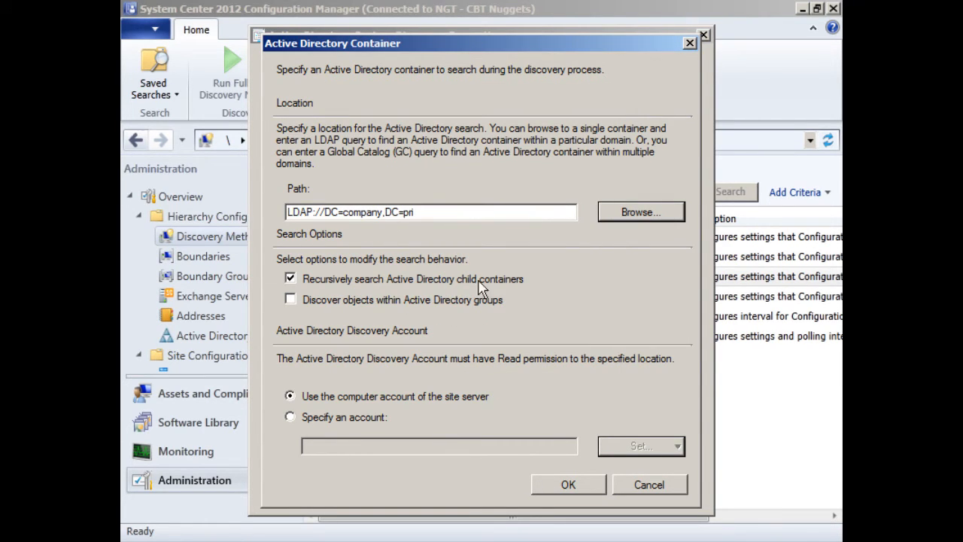
mouse_move(337, 409)
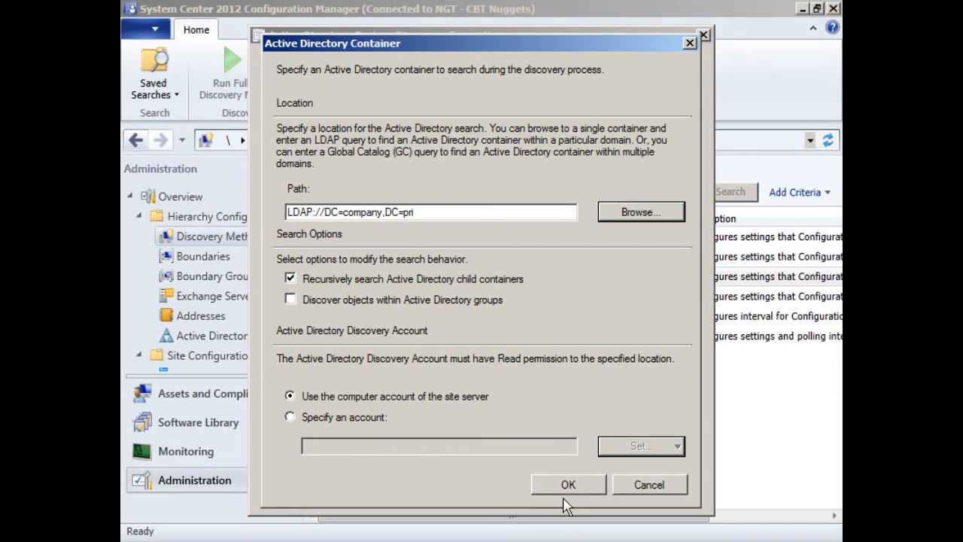
click(569, 484)
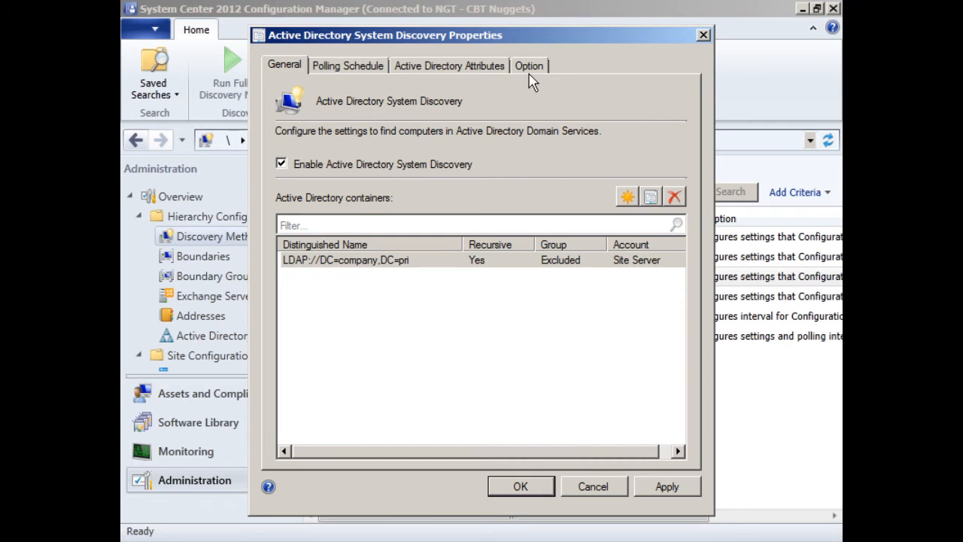
Limit system discovery to computers with a logon and password update within 90 days.
click(529, 65)
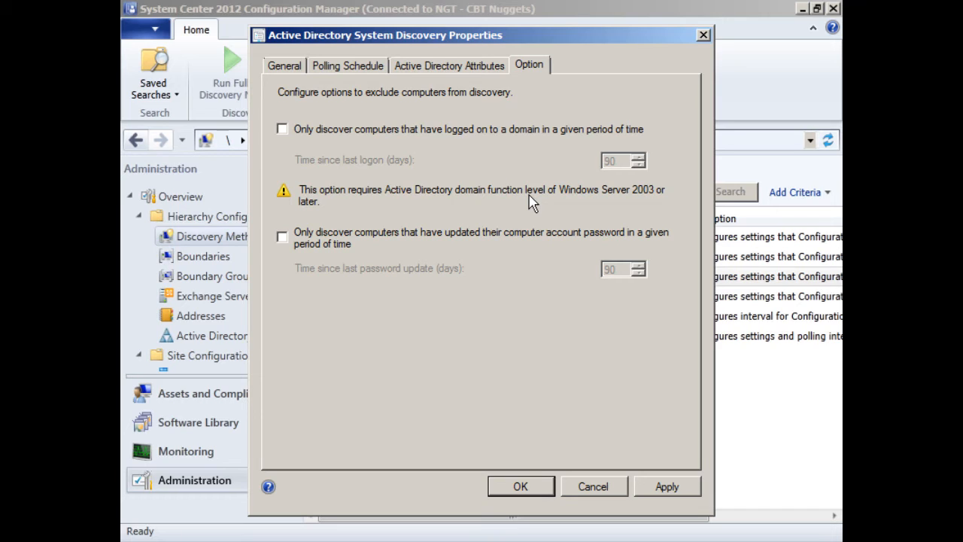
mouse_move(481, 162)
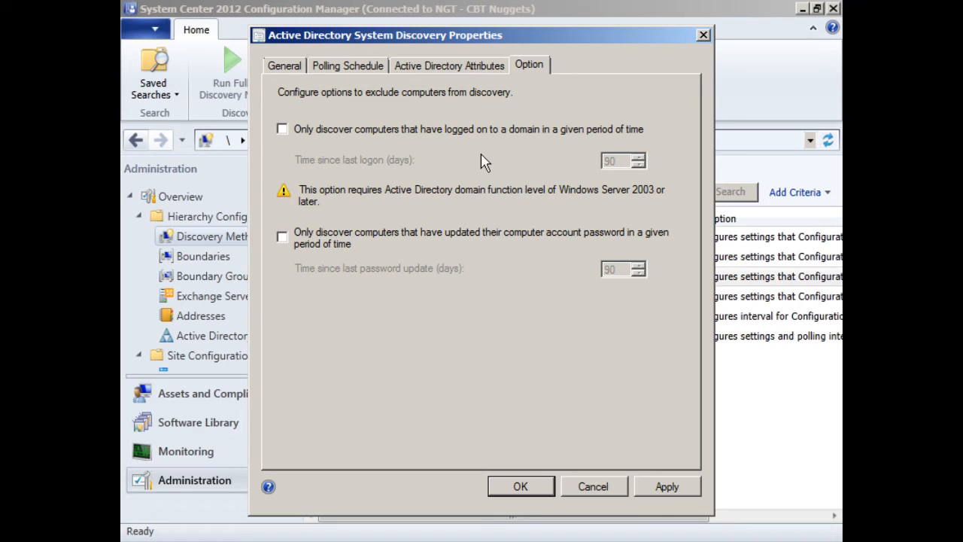
click(282, 129)
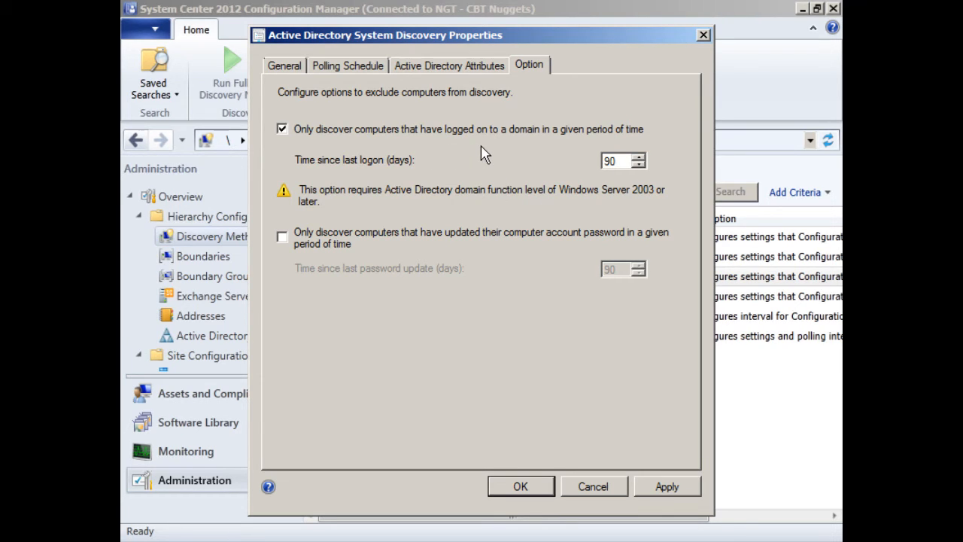
click(282, 237)
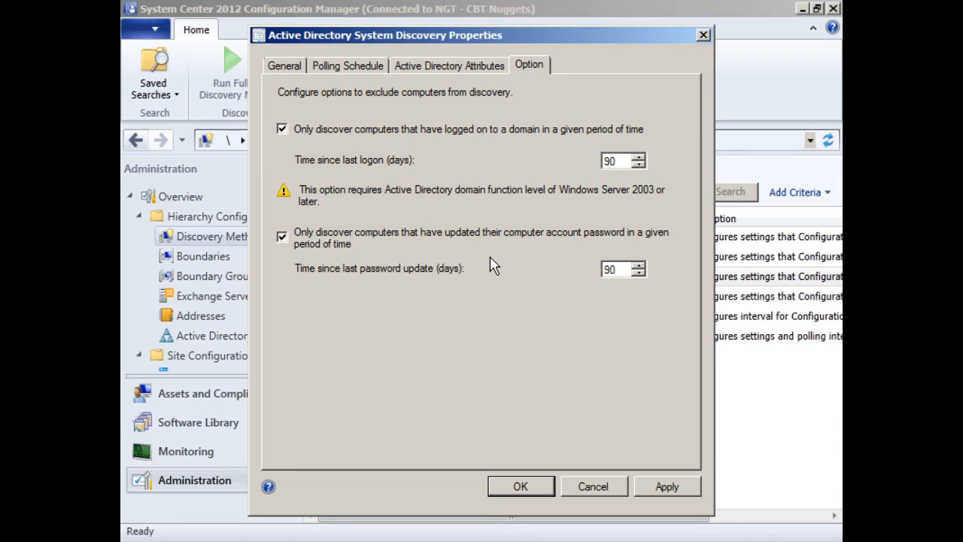
mouse_move(467, 204)
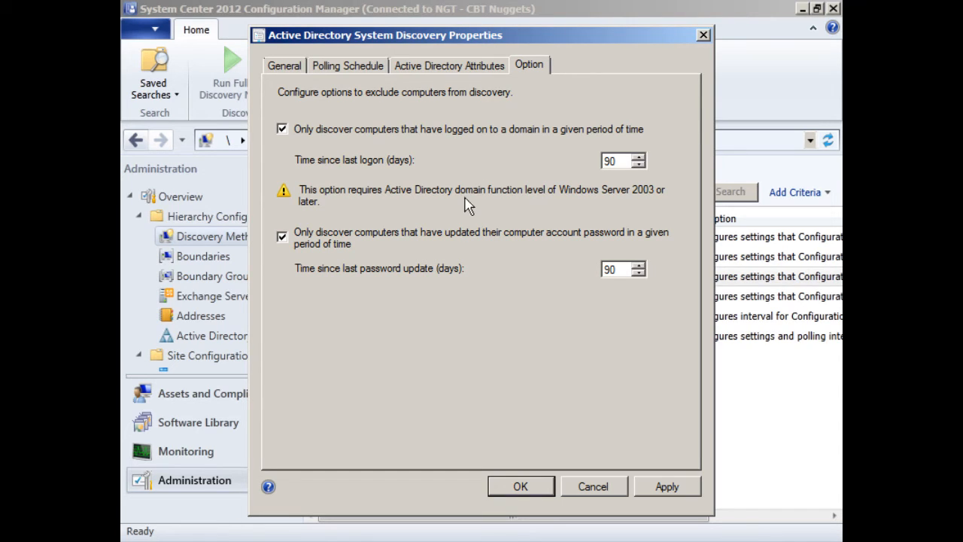
mouse_move(474, 148)
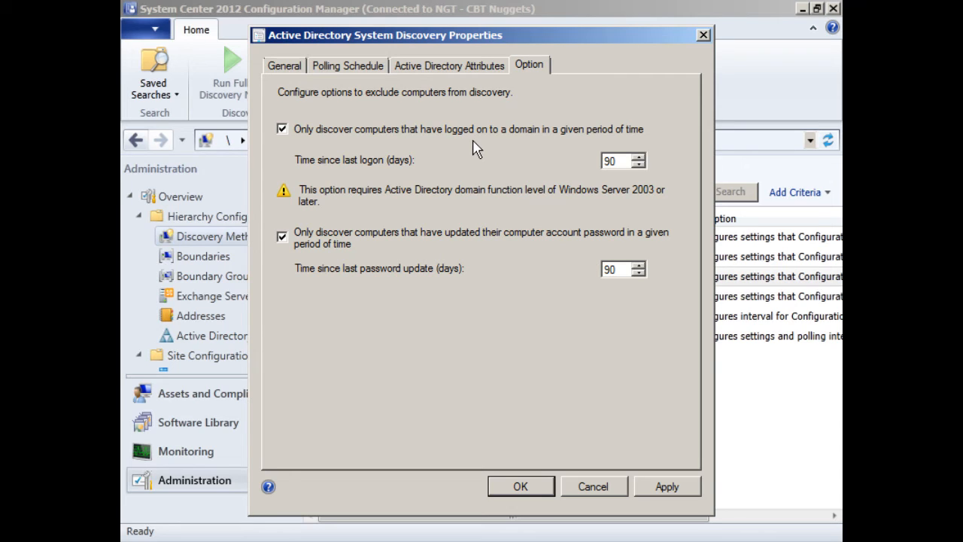
mouse_move(320, 210)
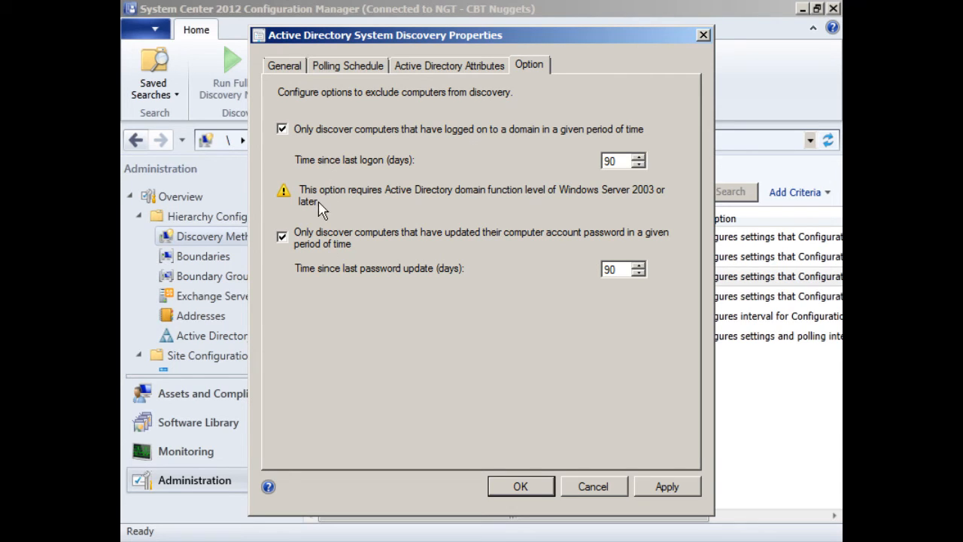
mouse_move(621, 265)
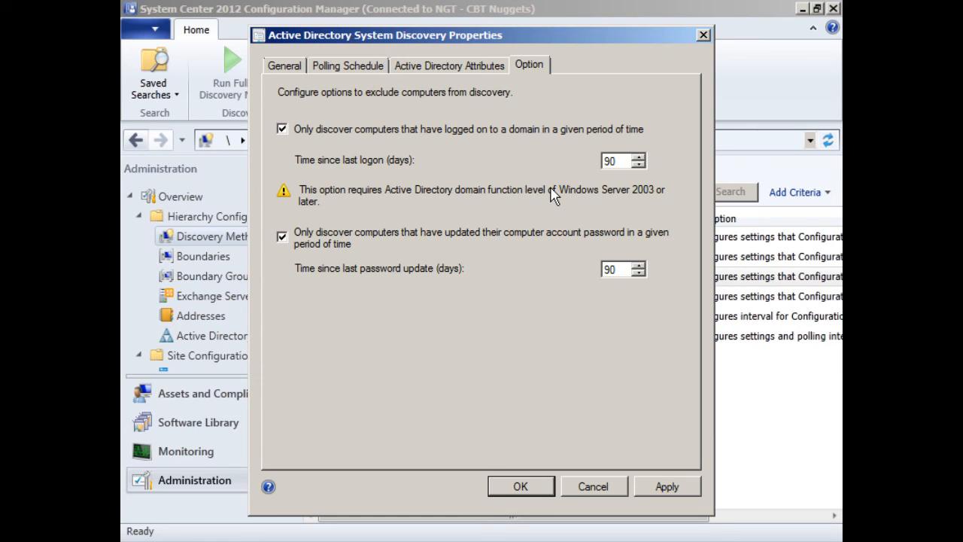
mouse_move(540, 160)
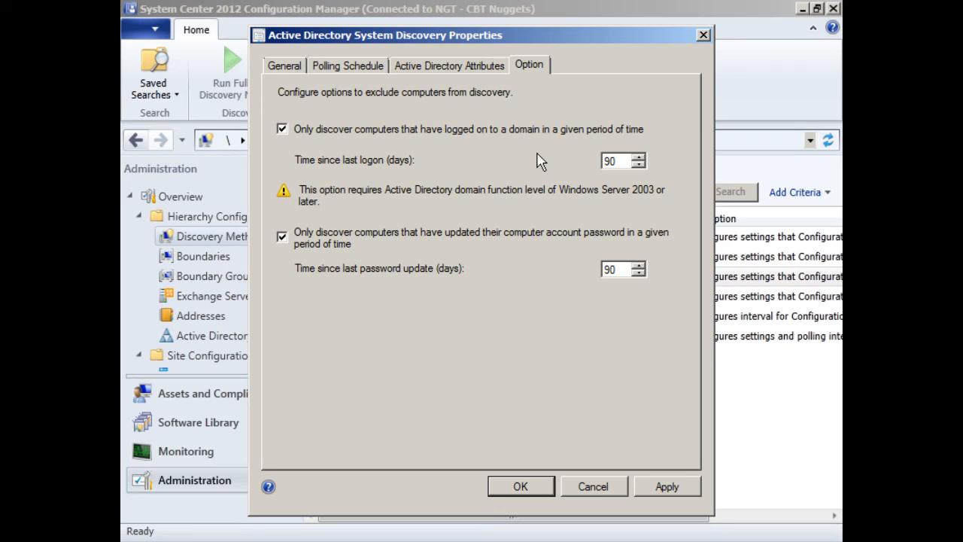
mouse_move(367, 81)
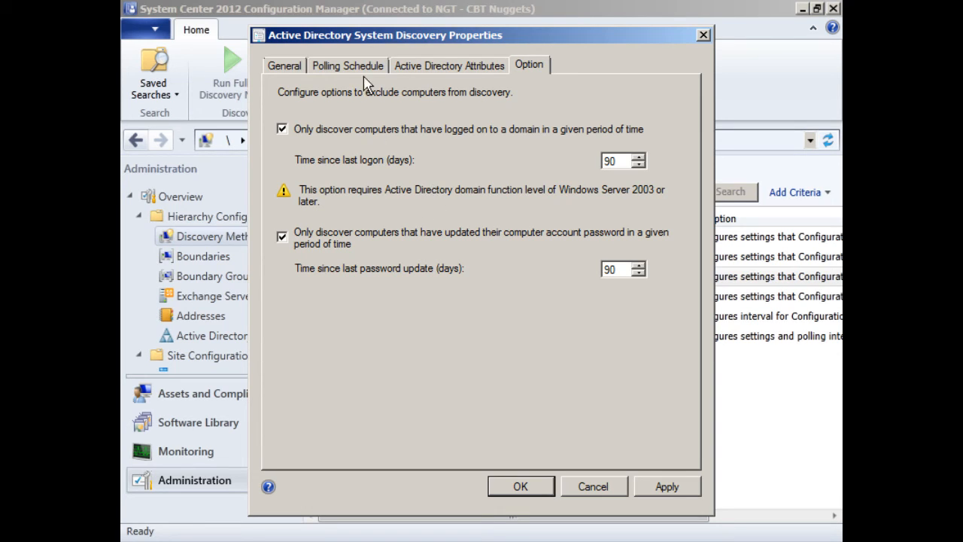
Review the Polling Schedule: full discovery every 7 days, delta discovery every 5 minutes.
click(348, 66)
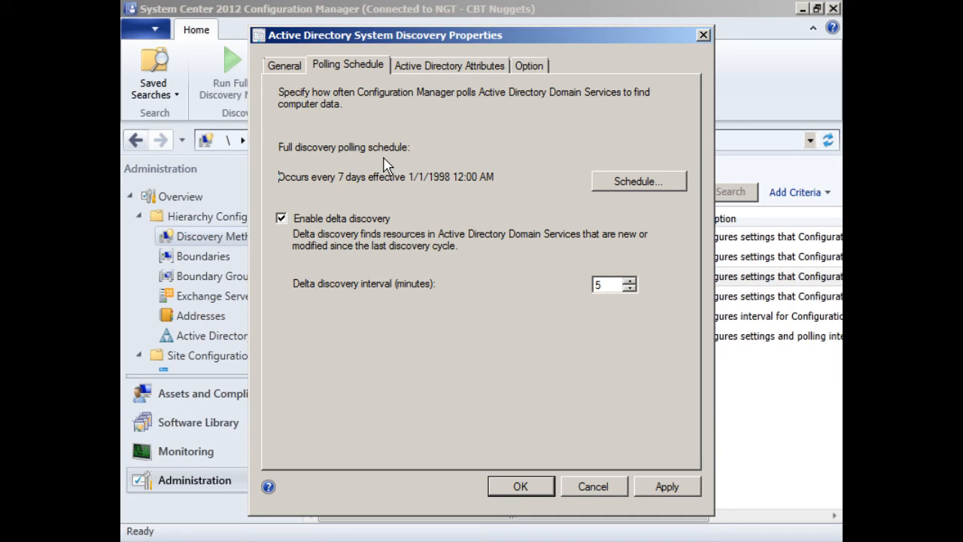
mouse_move(379, 260)
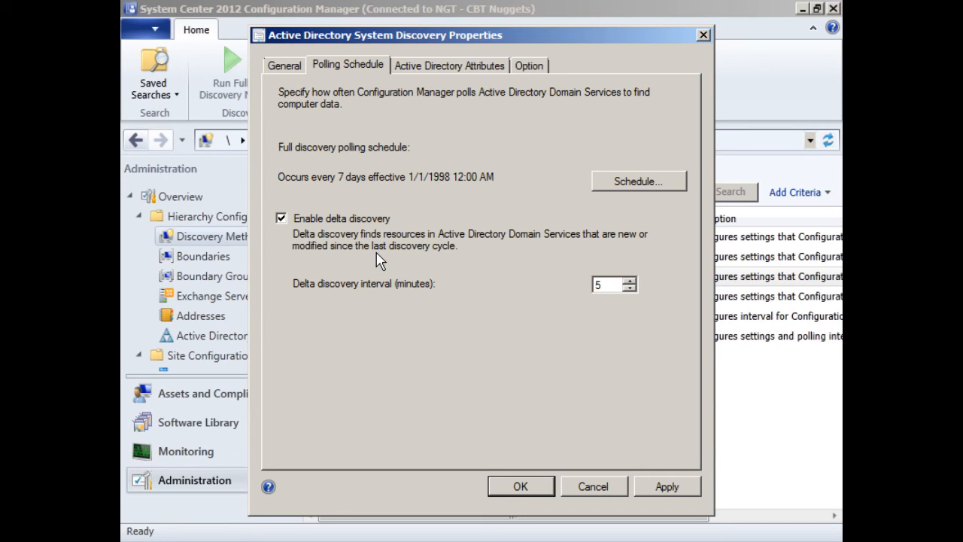
mouse_move(388, 314)
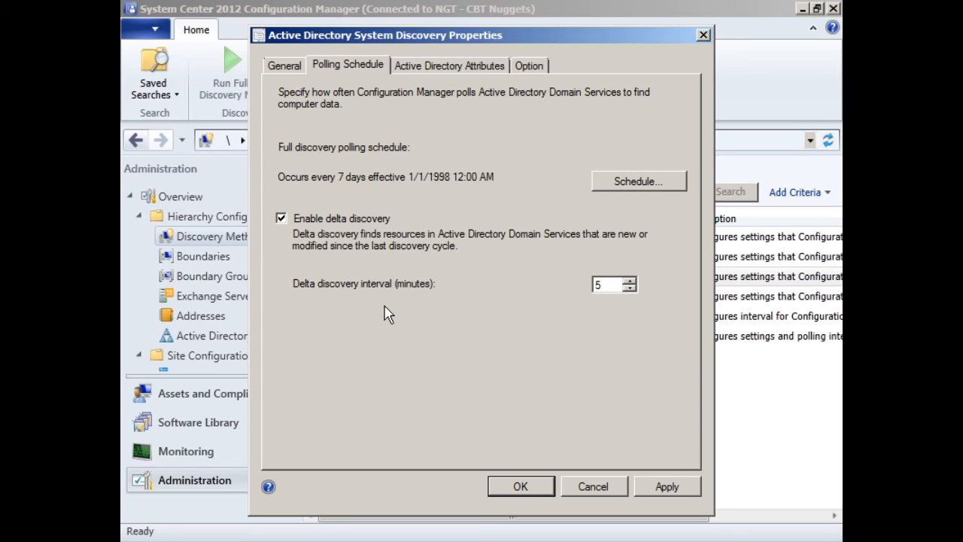
mouse_move(359, 188)
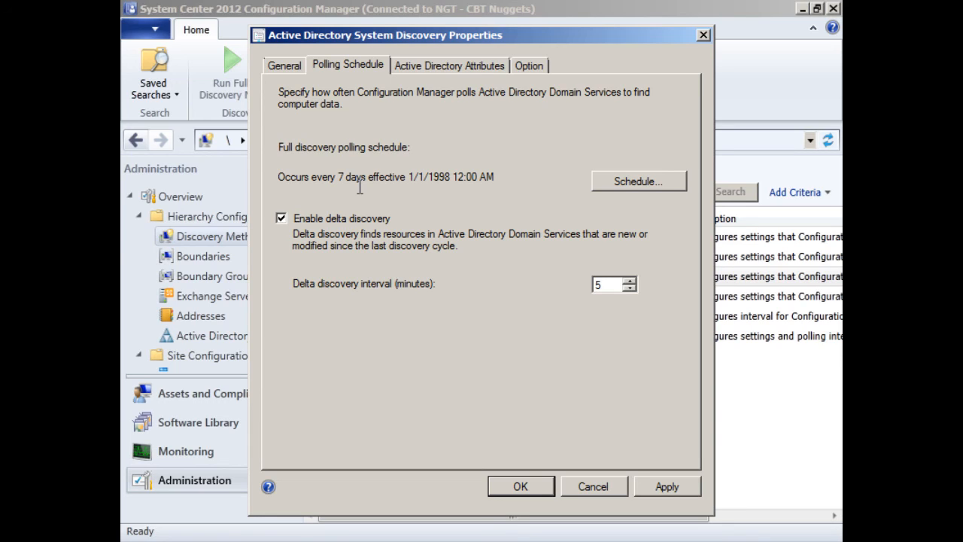
mouse_move(496, 316)
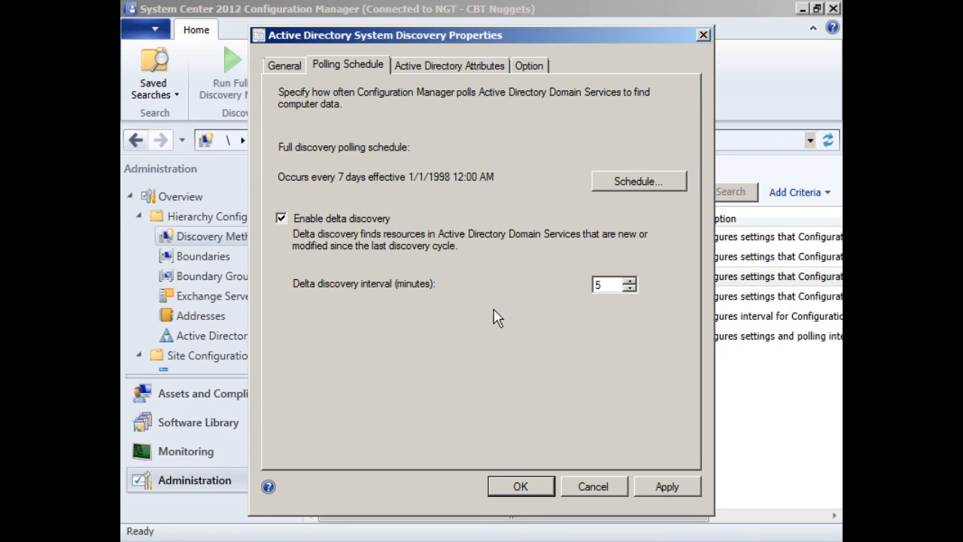
mouse_move(424, 311)
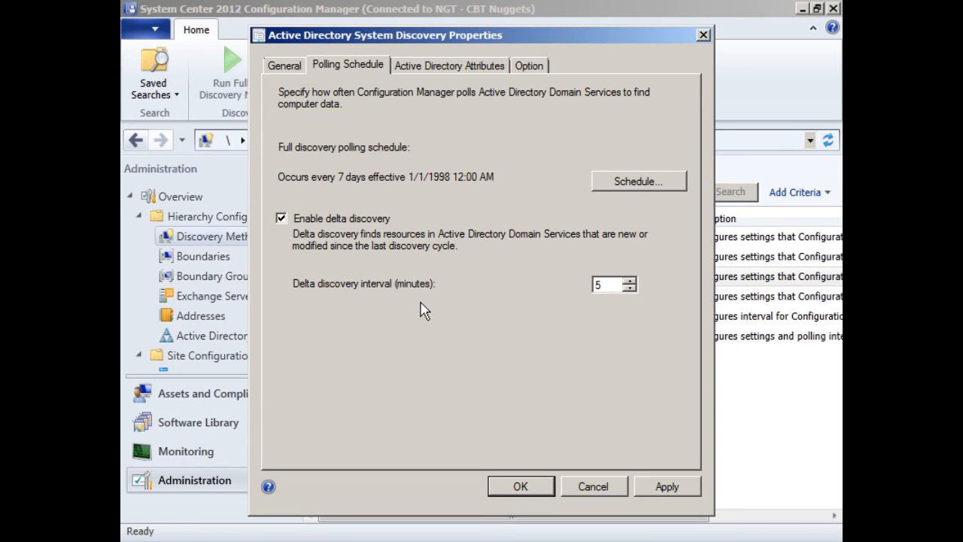
mouse_move(461, 108)
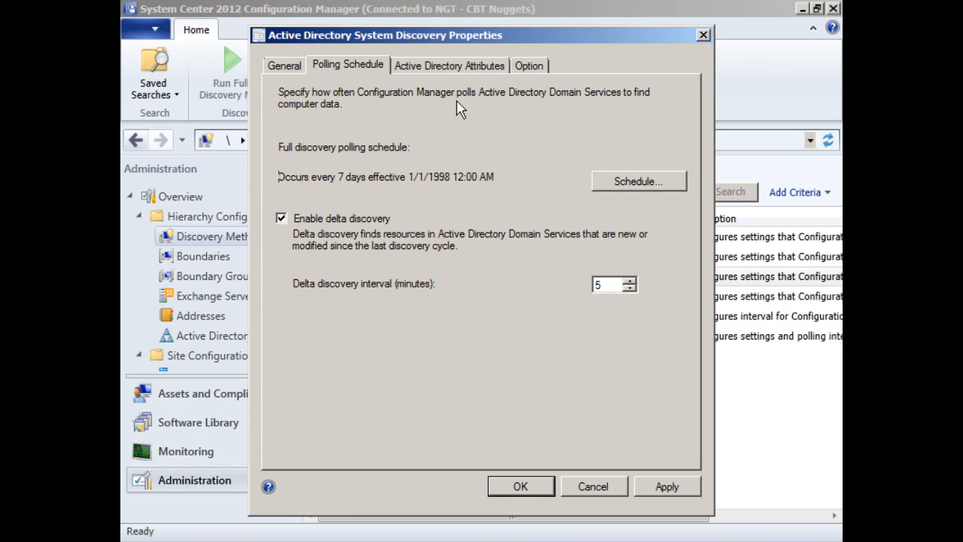
Browse the Active Directory Attributes tab's list of available attributes.
click(449, 66)
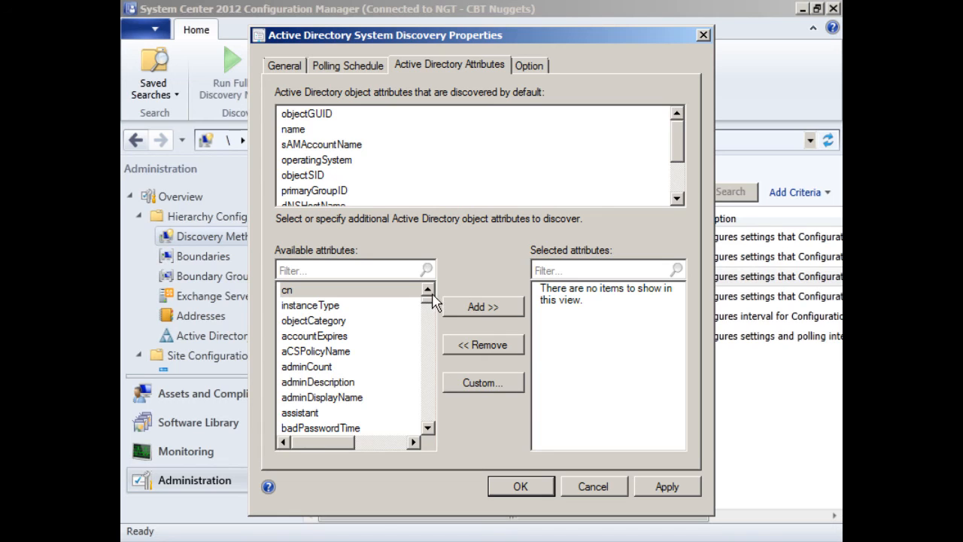
scroll(down, 3)
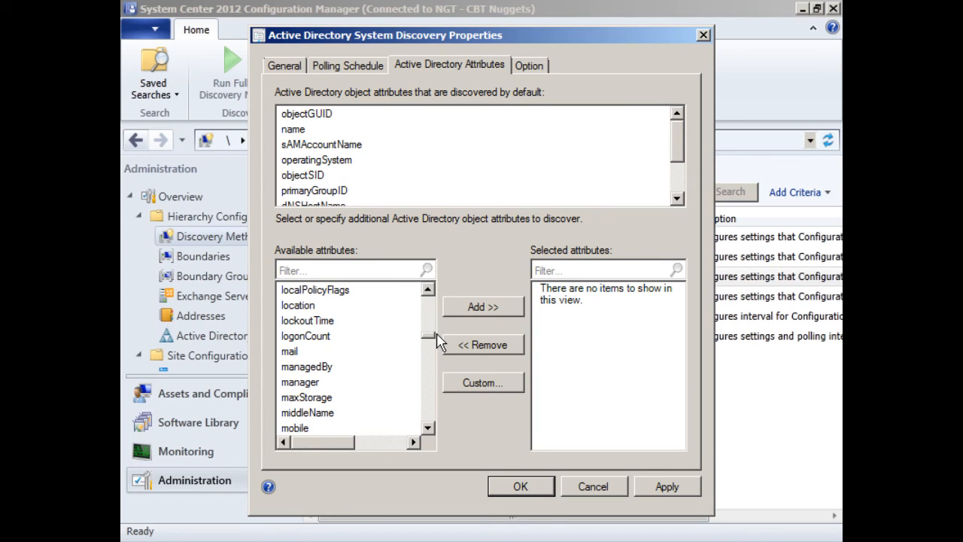
scroll(down, 3)
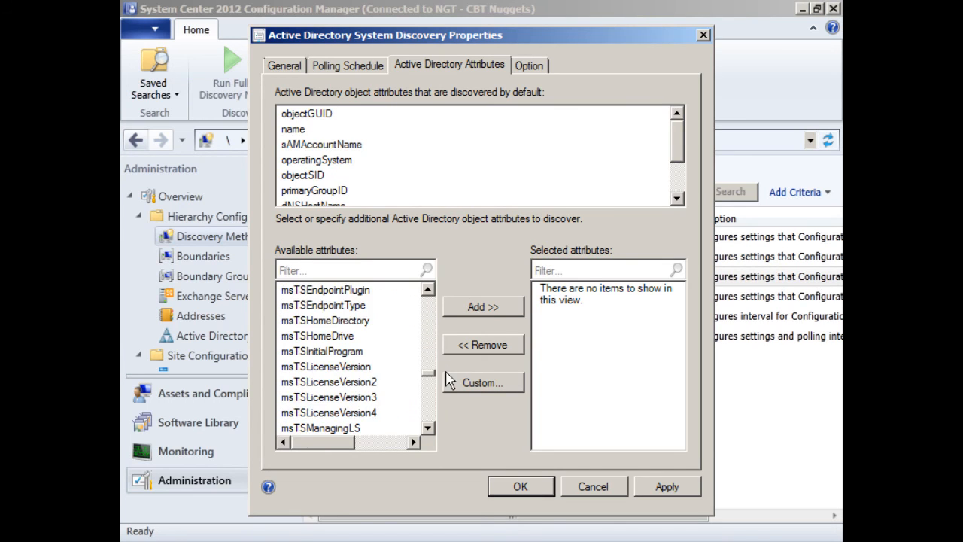